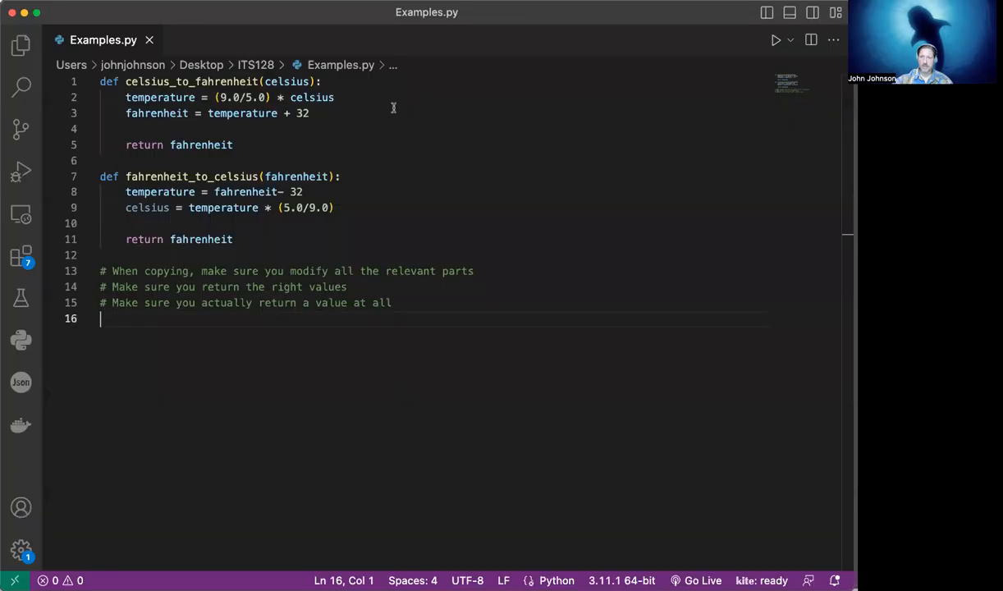
mouse_move(322, 16)
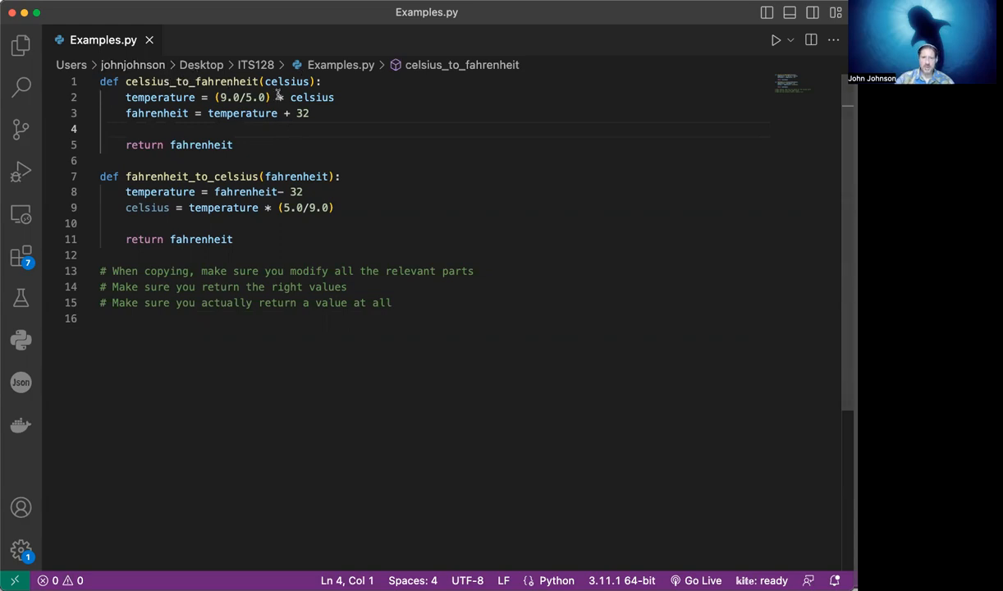
mouse_move(159, 97)
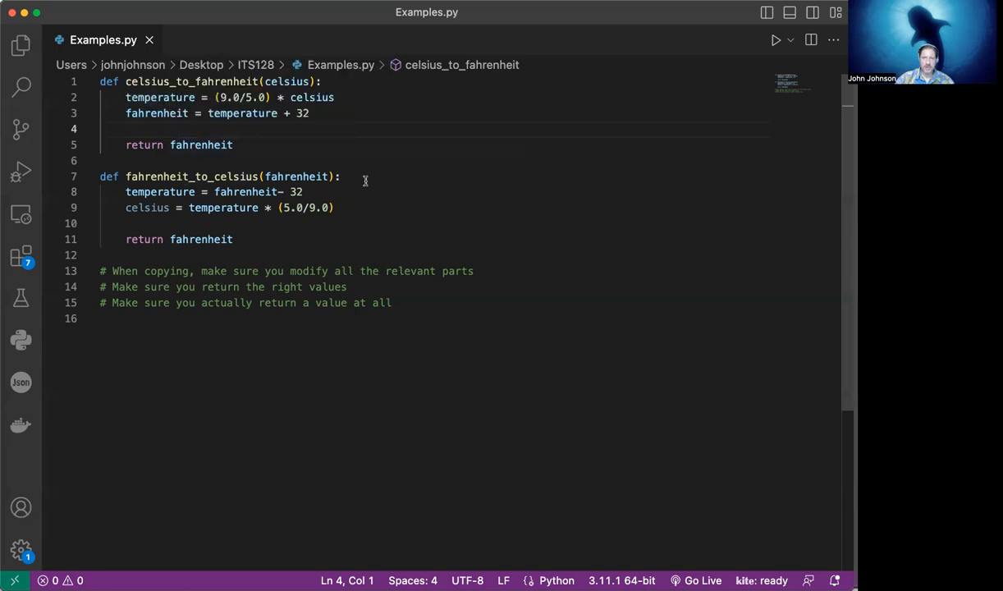
mouse_move(296, 176)
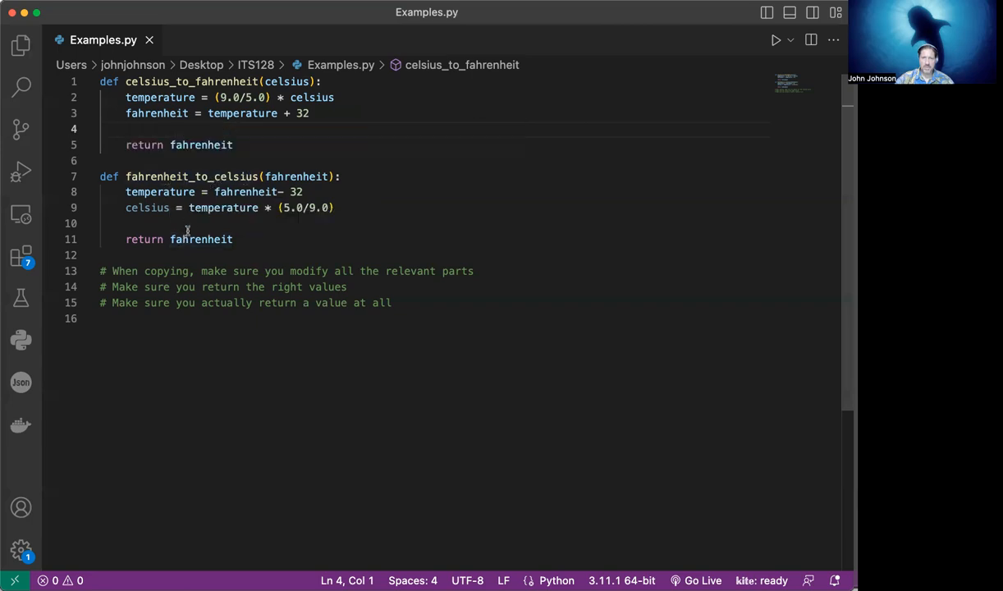
mouse_move(204, 239)
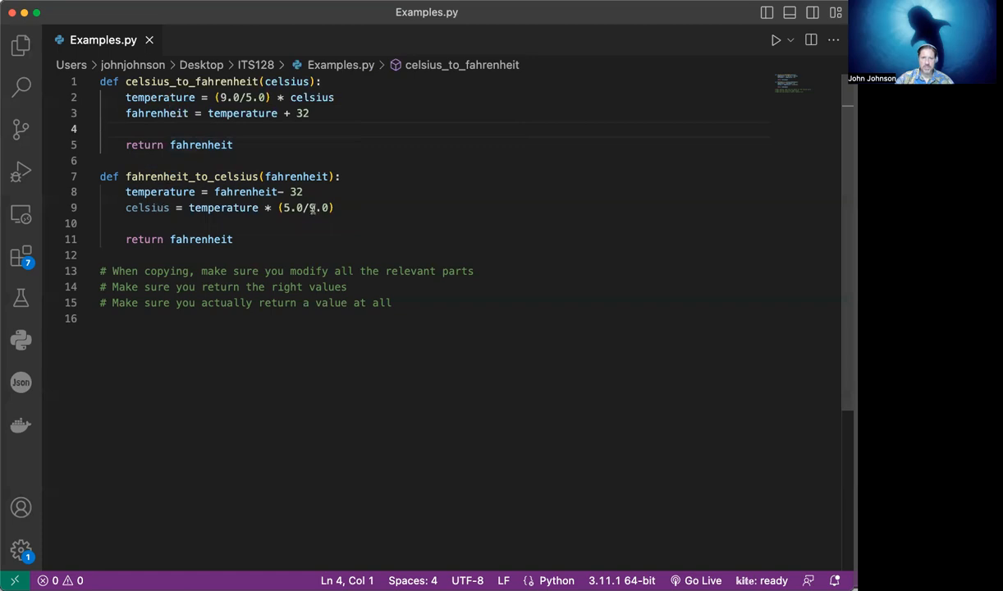
mouse_move(238, 191)
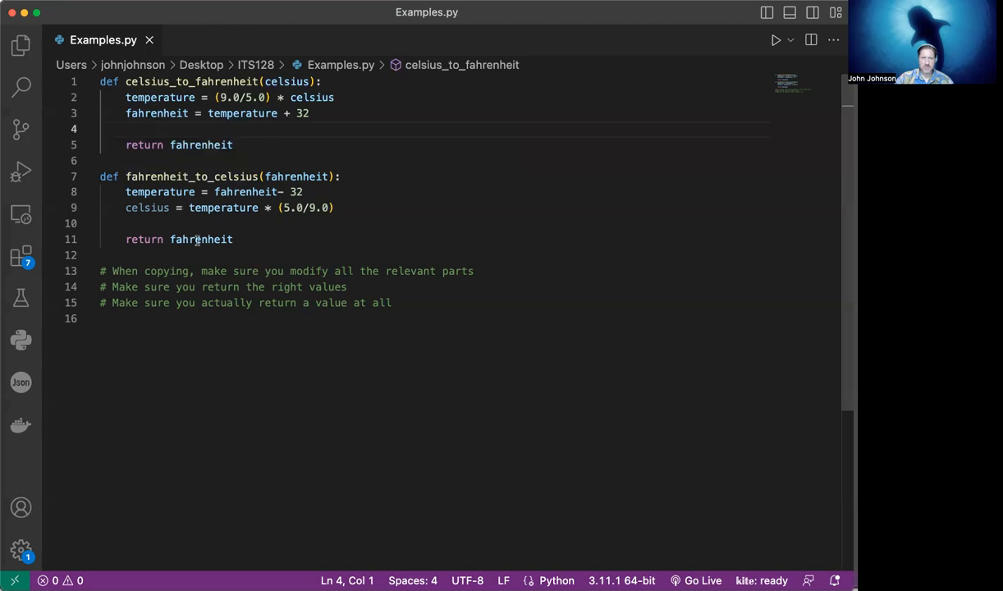
mouse_move(200, 239)
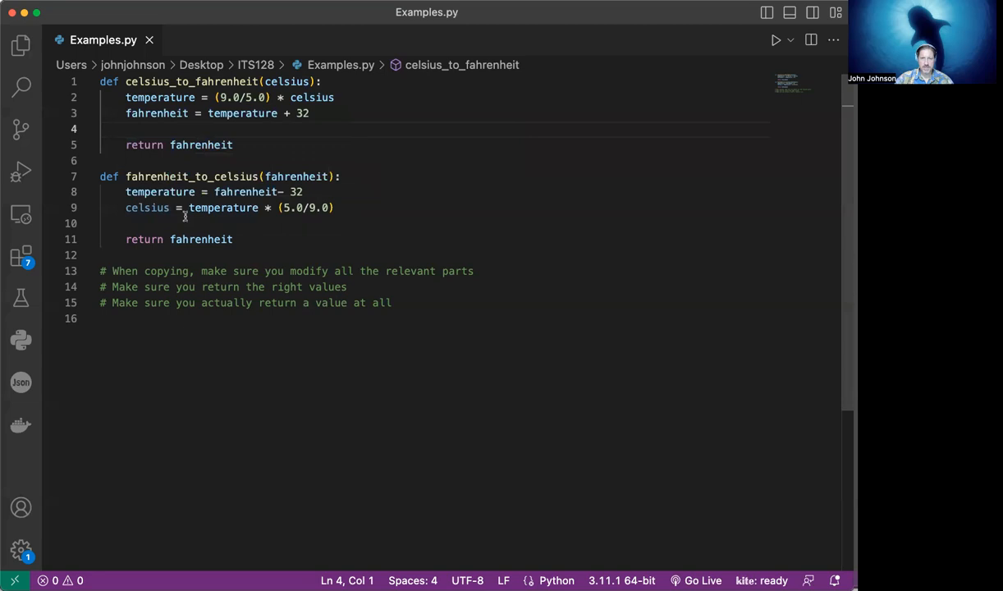
mouse_move(226, 221)
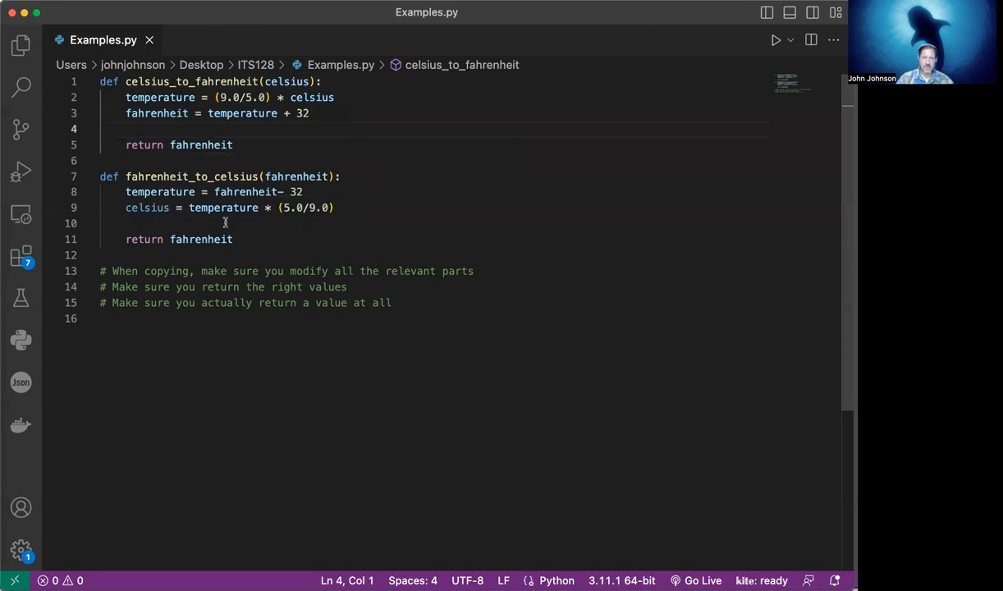